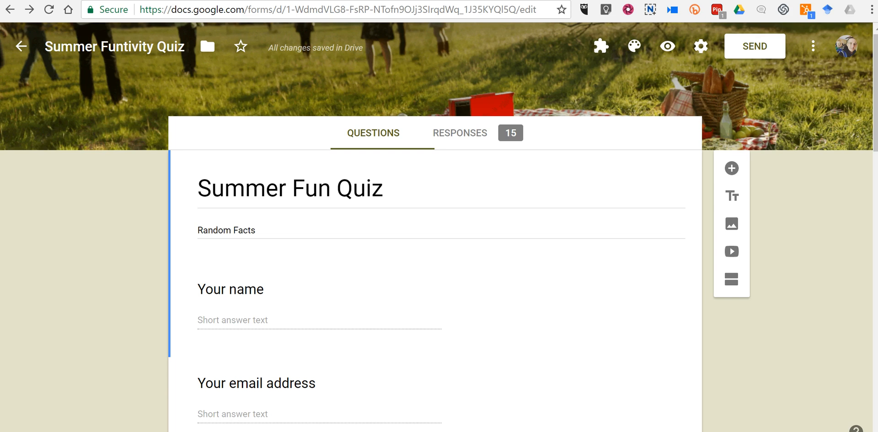
pyautogui.moveTo(98, 283)
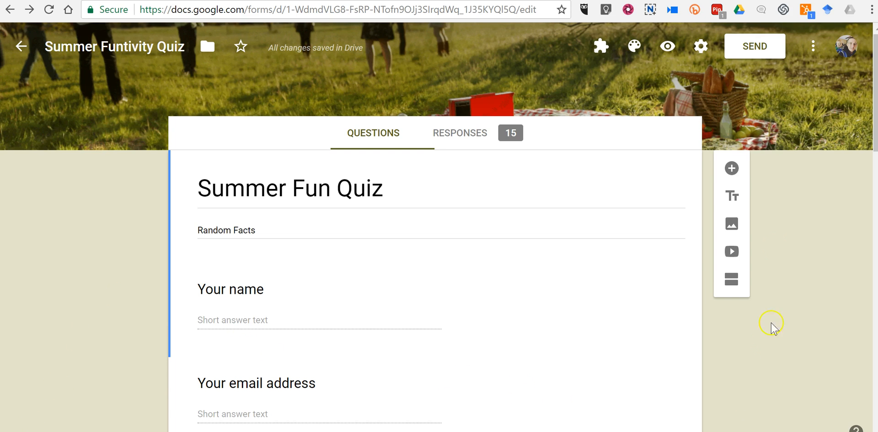
# - Bring up the Summer Fun Quiz's Send dialog and switch to its shareable link
pyautogui.click(754, 46)
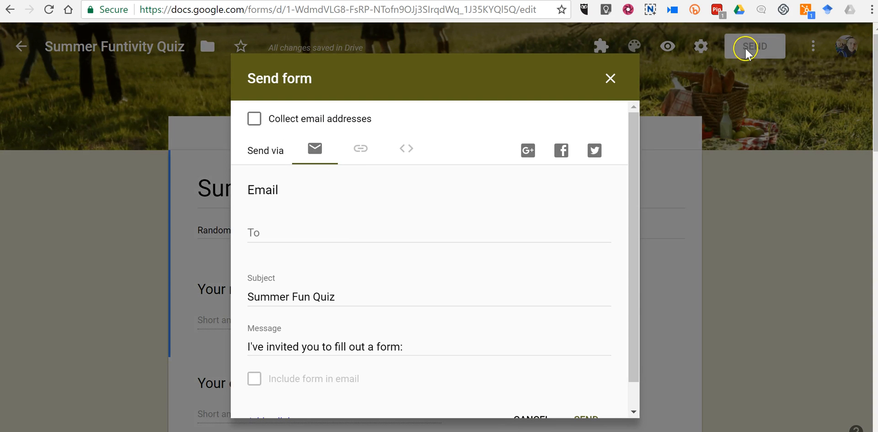
pyautogui.click(360, 149)
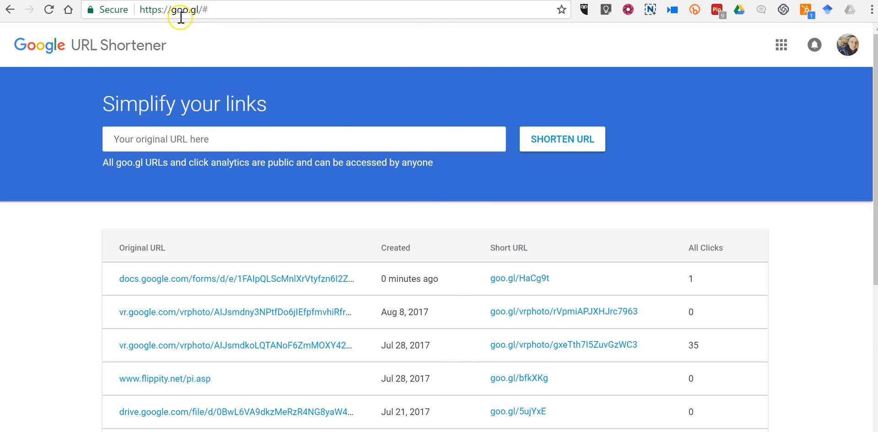
pyautogui.moveTo(204, 133)
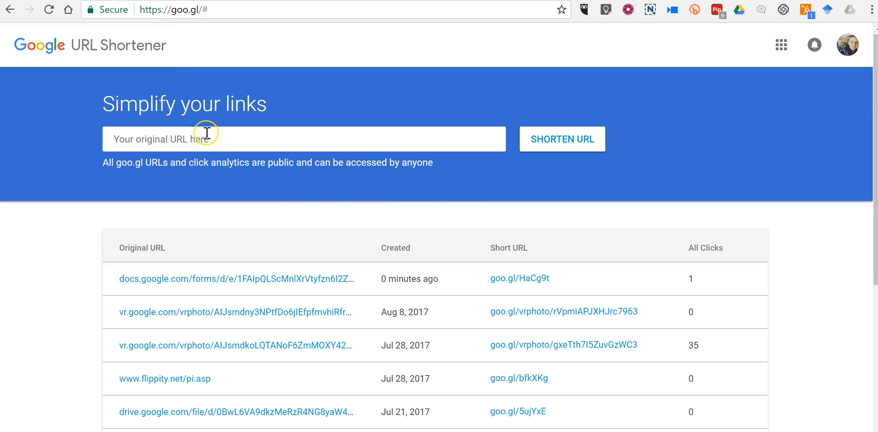
# - Shorten the docs.google.com/forms quiz URL into goo.gl/XsbW7o and dismiss the result popup
pyautogui.write('https://docs.google.com/forms/d/e/1FAIpQLScMnlXrVtyfzn6I2ZWaTIX5q6TkCqzUJcqhZFDfbx92xDsW2A/viewform?usp=sf_link')
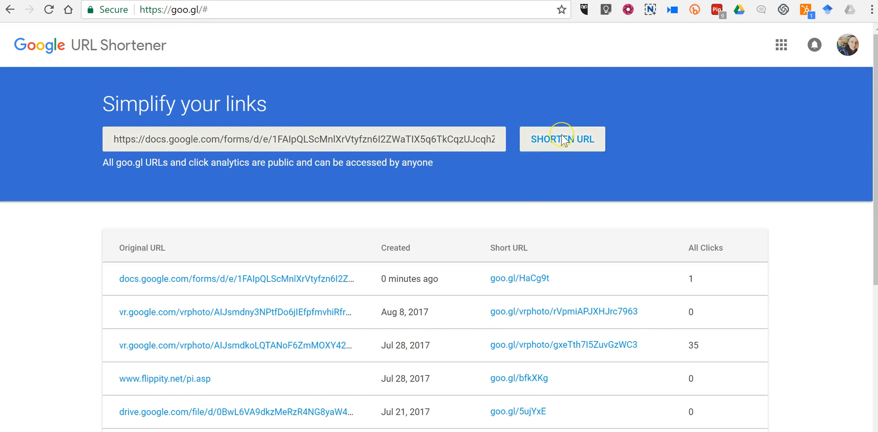
pyautogui.click(562, 139)
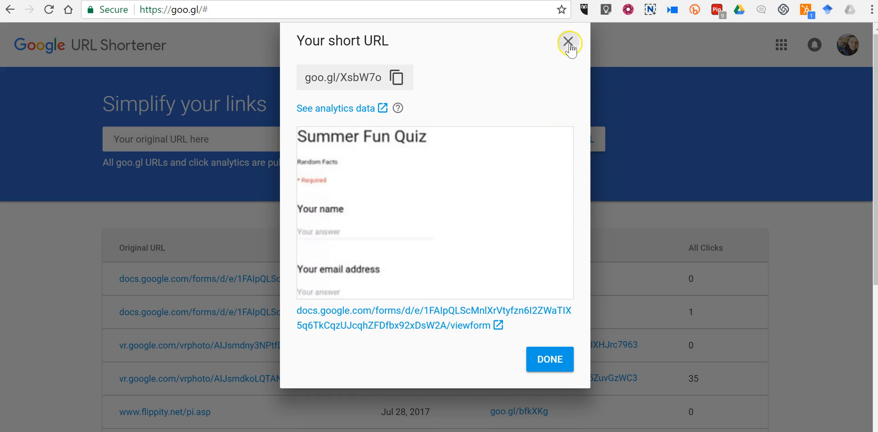
pyautogui.click(569, 43)
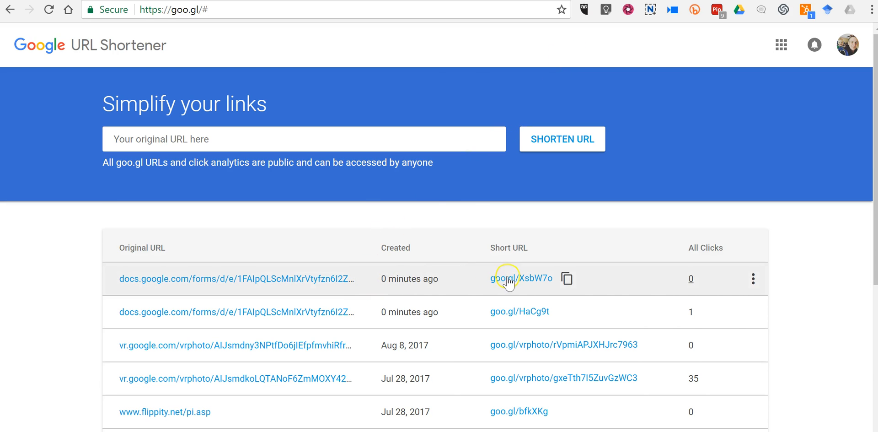
pyautogui.moveTo(695, 282)
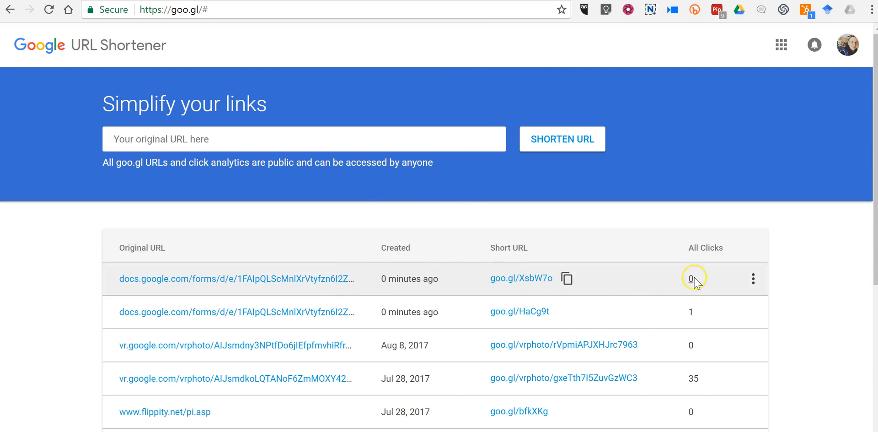
pyautogui.moveTo(752, 279)
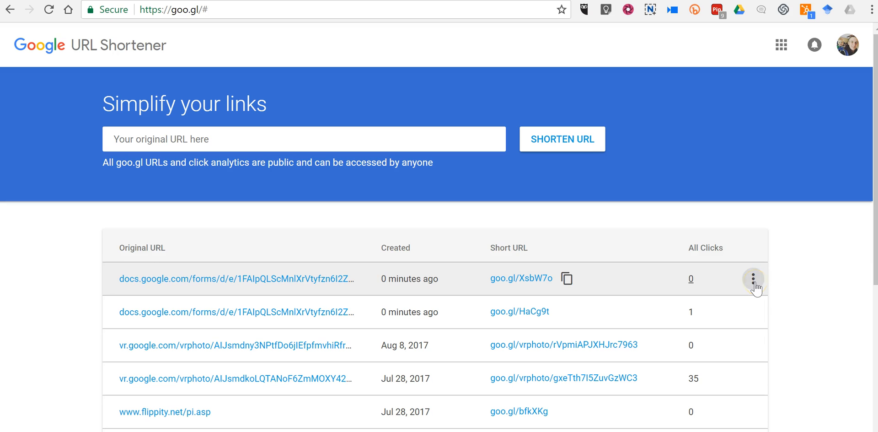
# - Show the QR code for goo.gl/XsbW7o from its row menu, then head to the QR Droid site
pyautogui.click(753, 279)
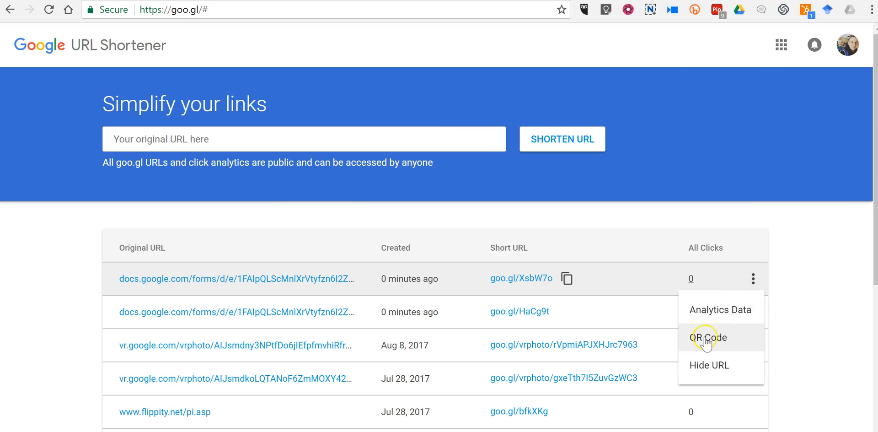
pyautogui.click(707, 338)
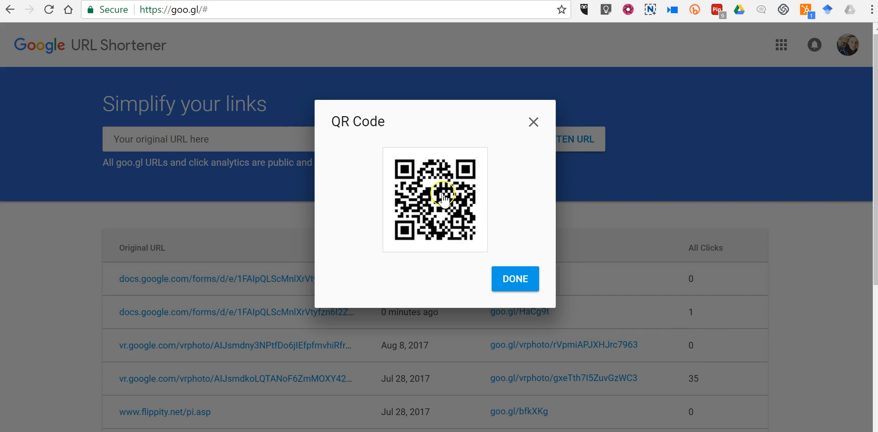
pyautogui.click(435, 199)
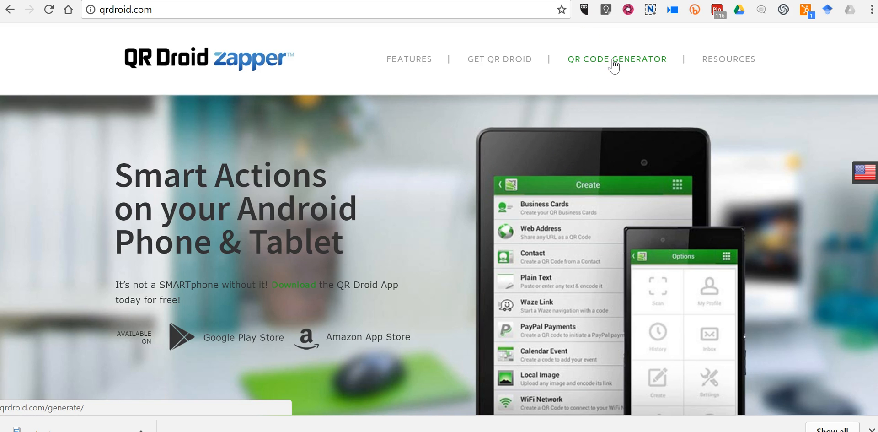
# - Enter the quiz's full docs.google.com/forms URL into QR Droid's generator address field
pyautogui.click(616, 59)
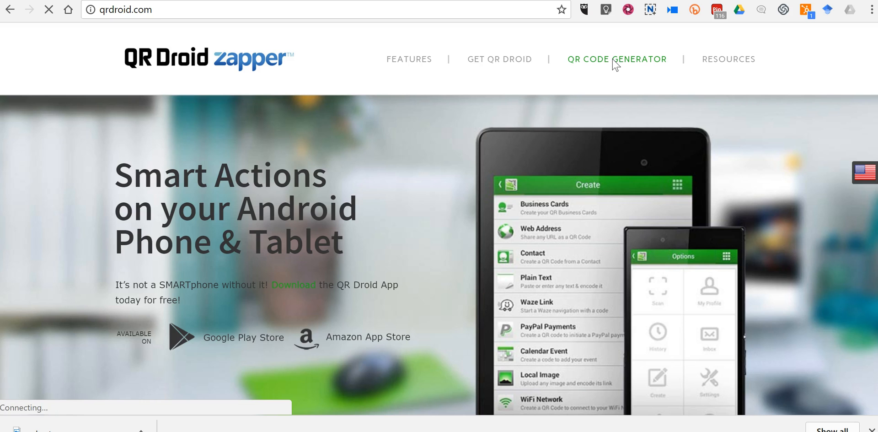
pyautogui.click(618, 59)
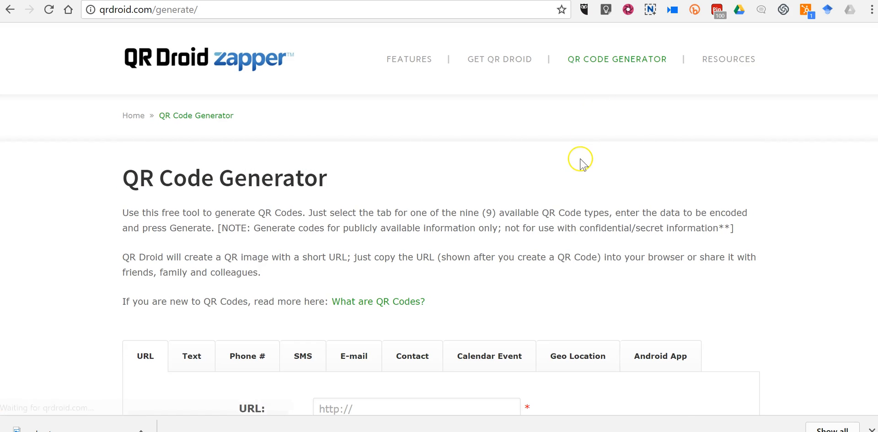
pyautogui.scroll(-3)
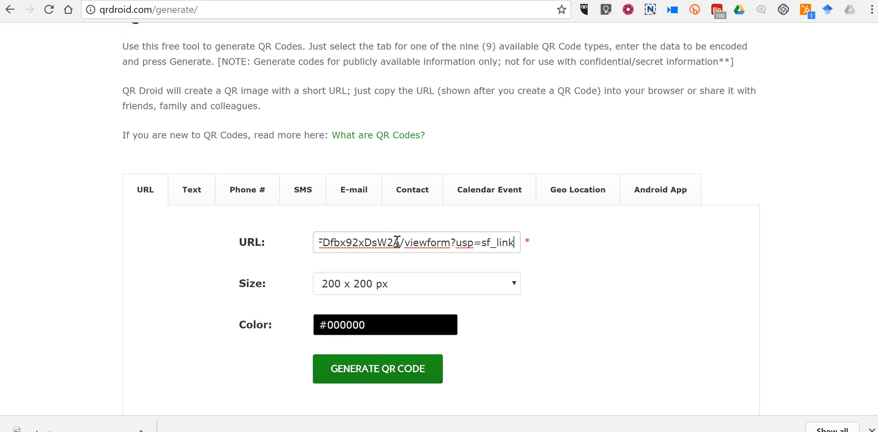
pyautogui.click(417, 284)
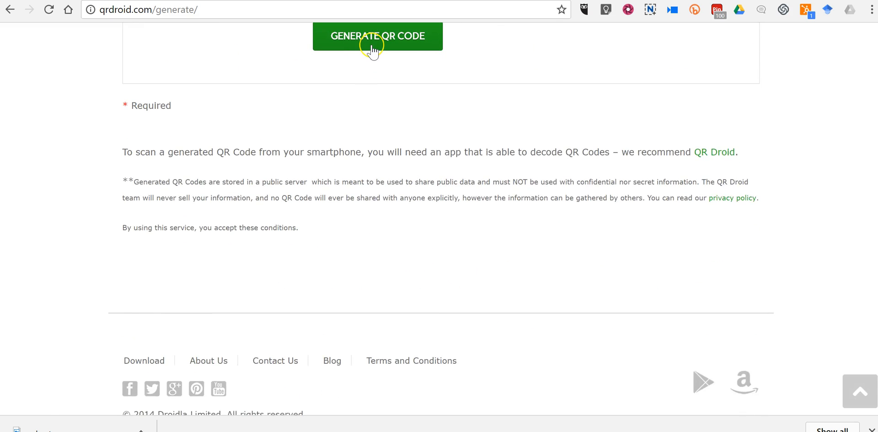
# - Generate the QR code and choose Save image as... to store it as a PNG on the Desktop
pyautogui.click(378, 36)
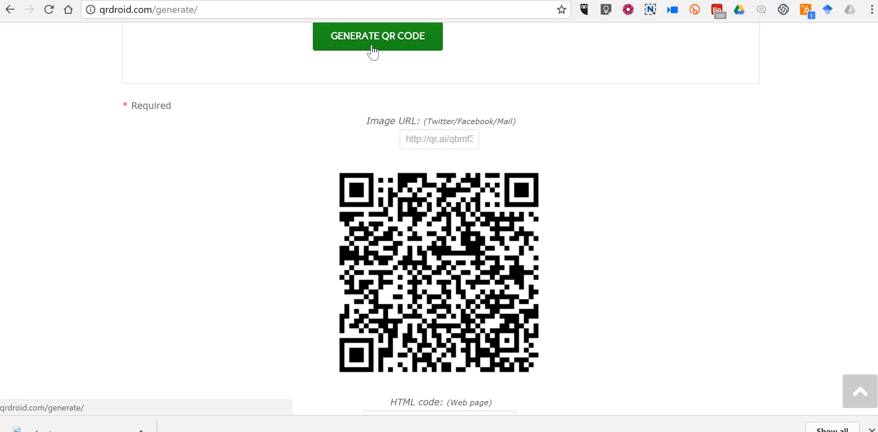
pyautogui.moveTo(483, 241)
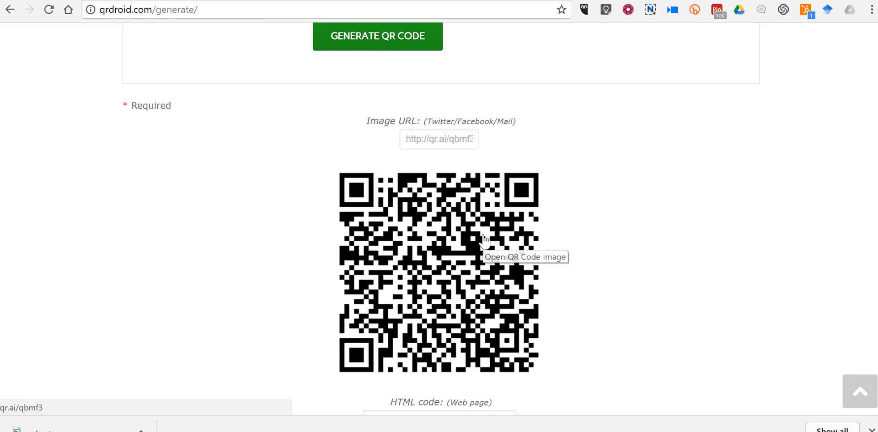
pyautogui.rightClick(482, 240)
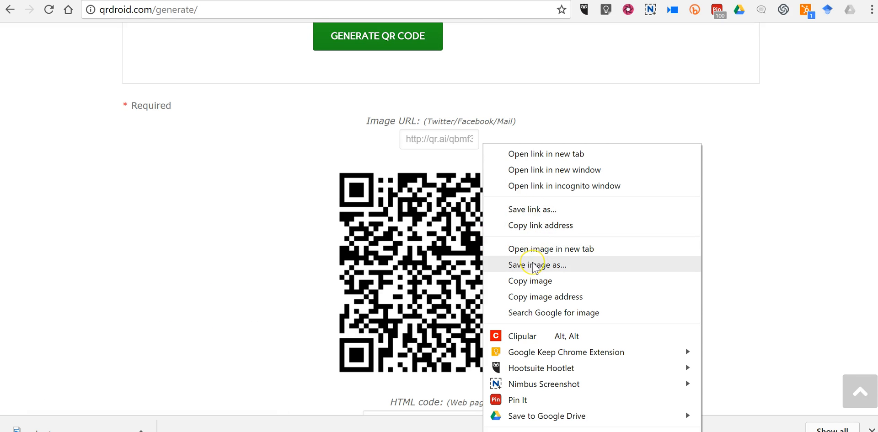
pyautogui.click(538, 264)
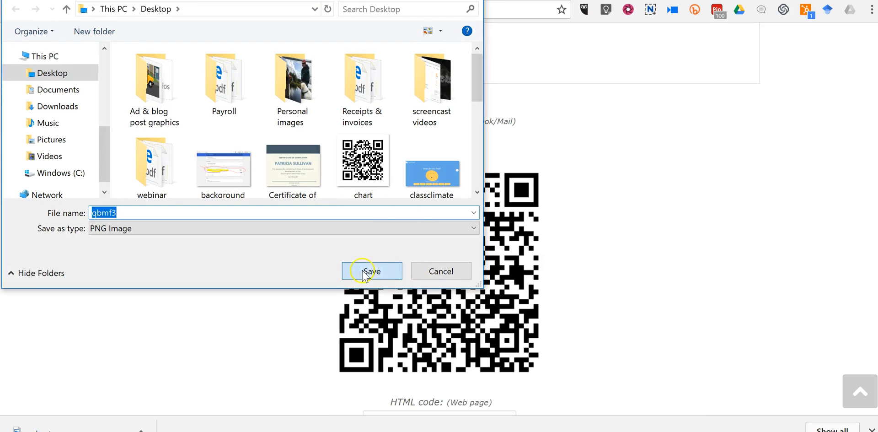